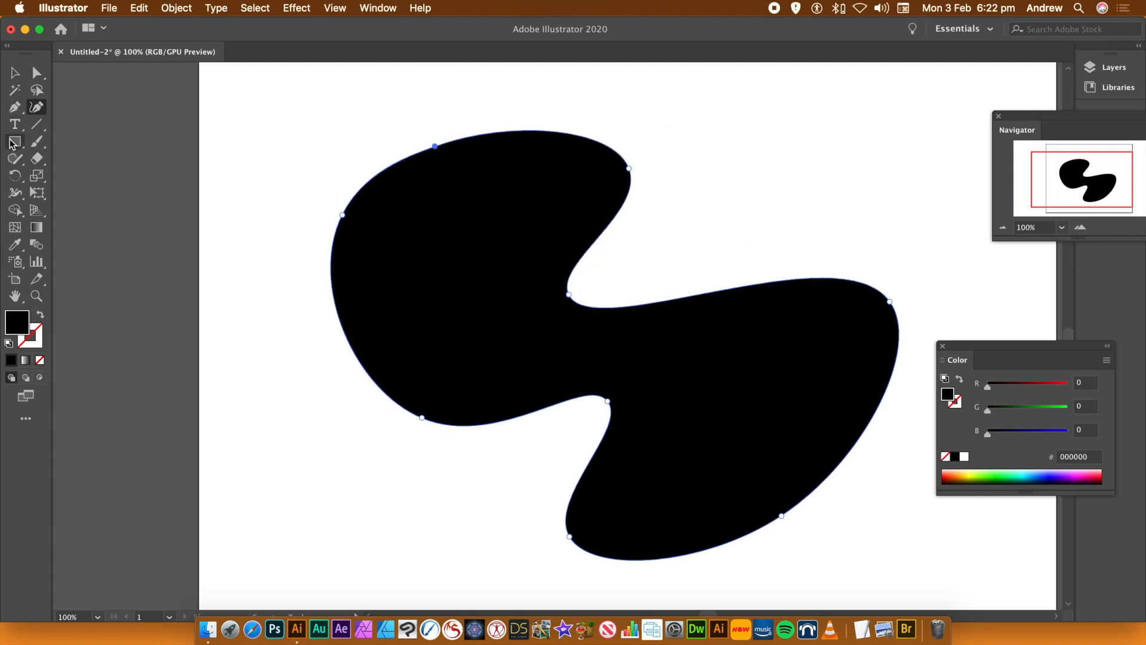
mouse_move(59, 212)
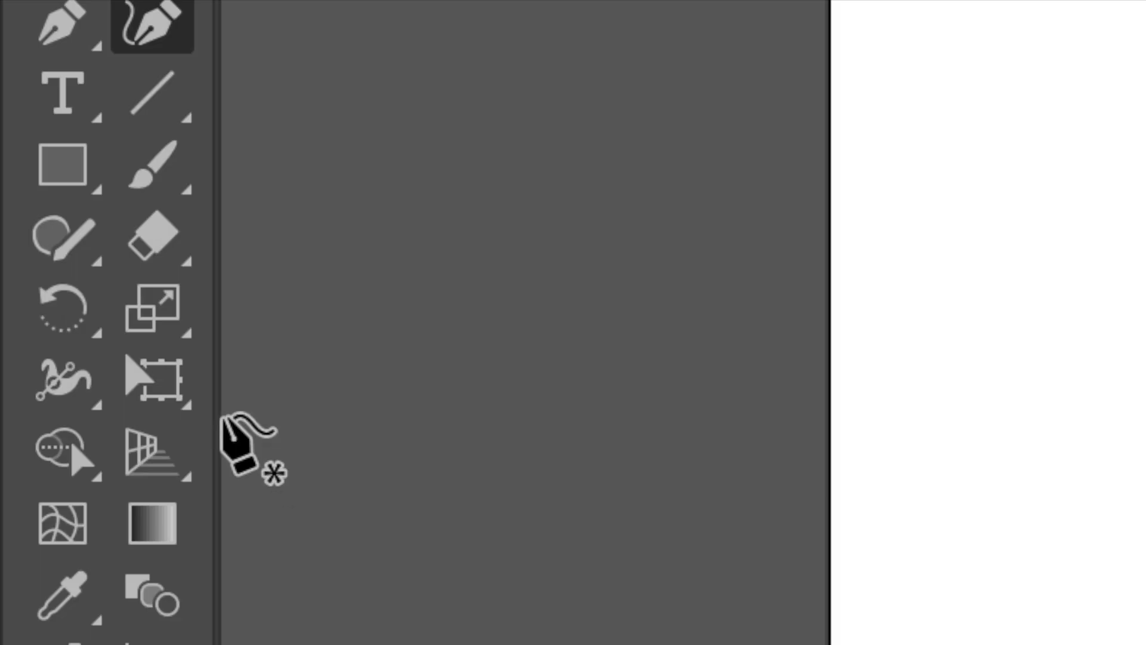
- Use the Eraser Tool to cut two strips through the blob's left side
left_click(152, 234)
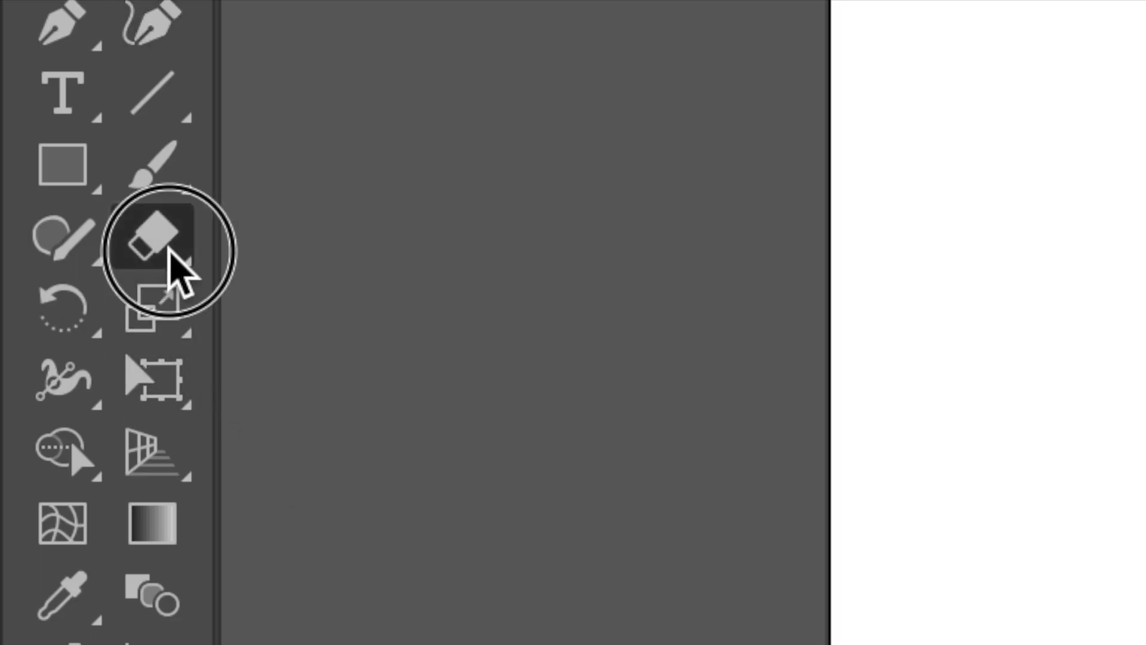
left_click(153, 234)
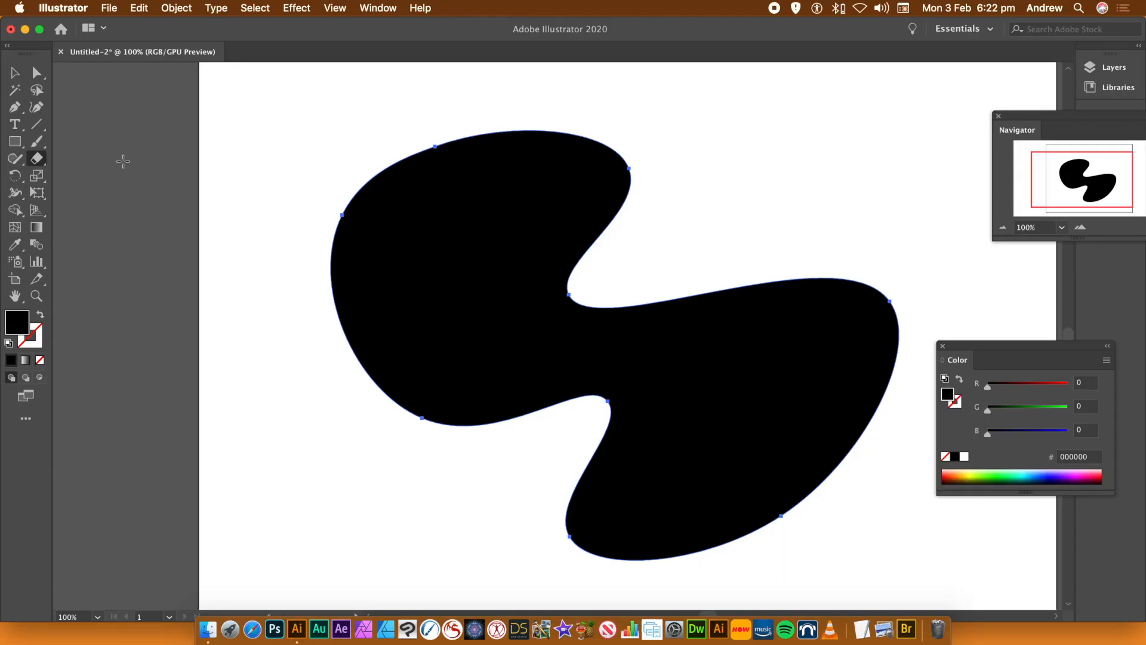
double_click(37, 159)
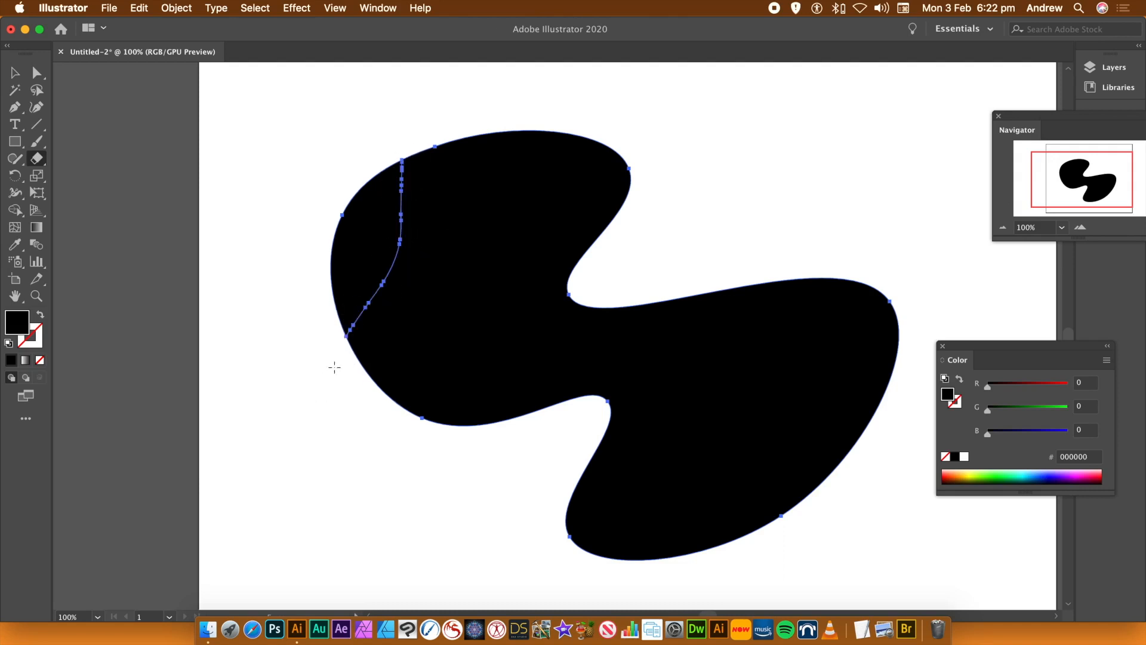
mouse_move(490, 185)
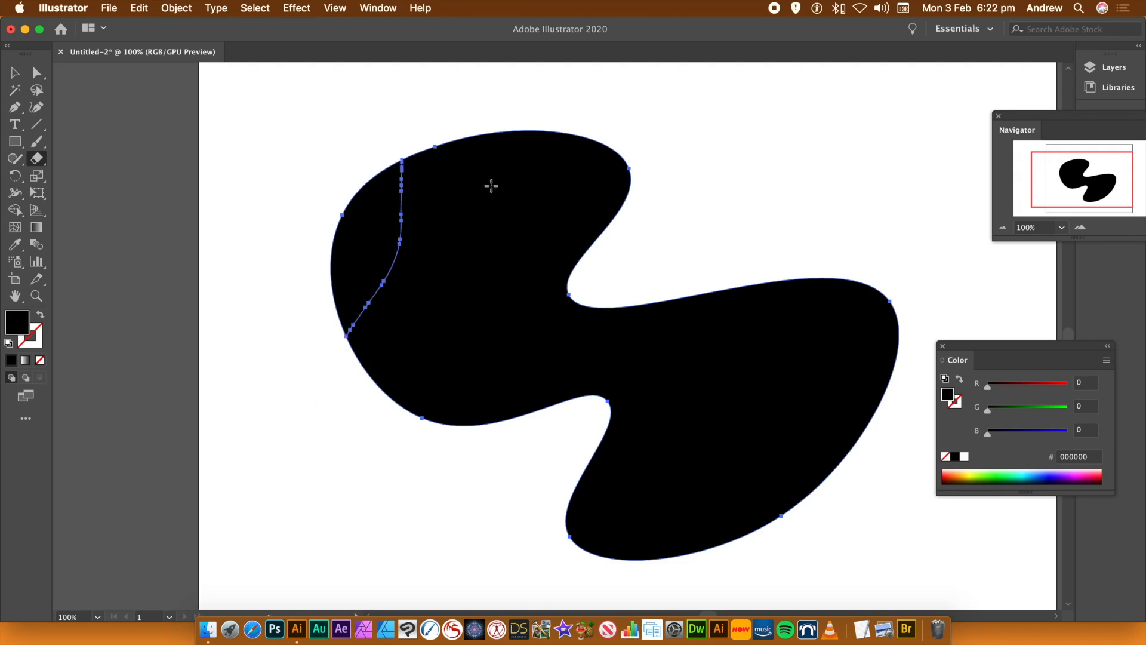
left_click(15, 73)
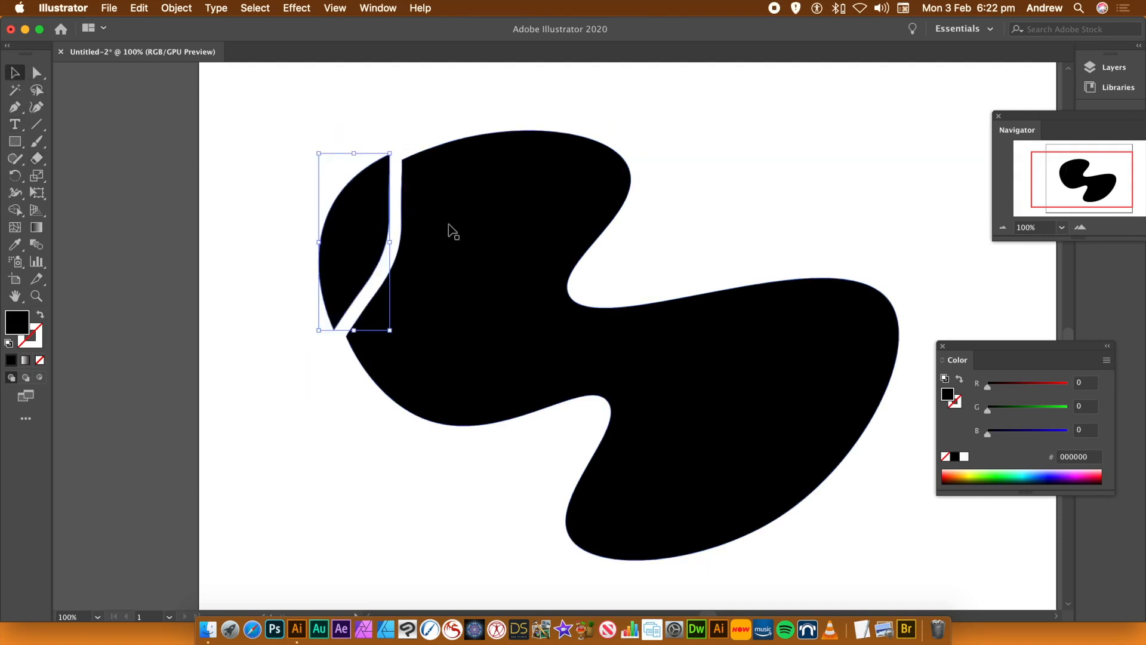
mouse_move(439, 172)
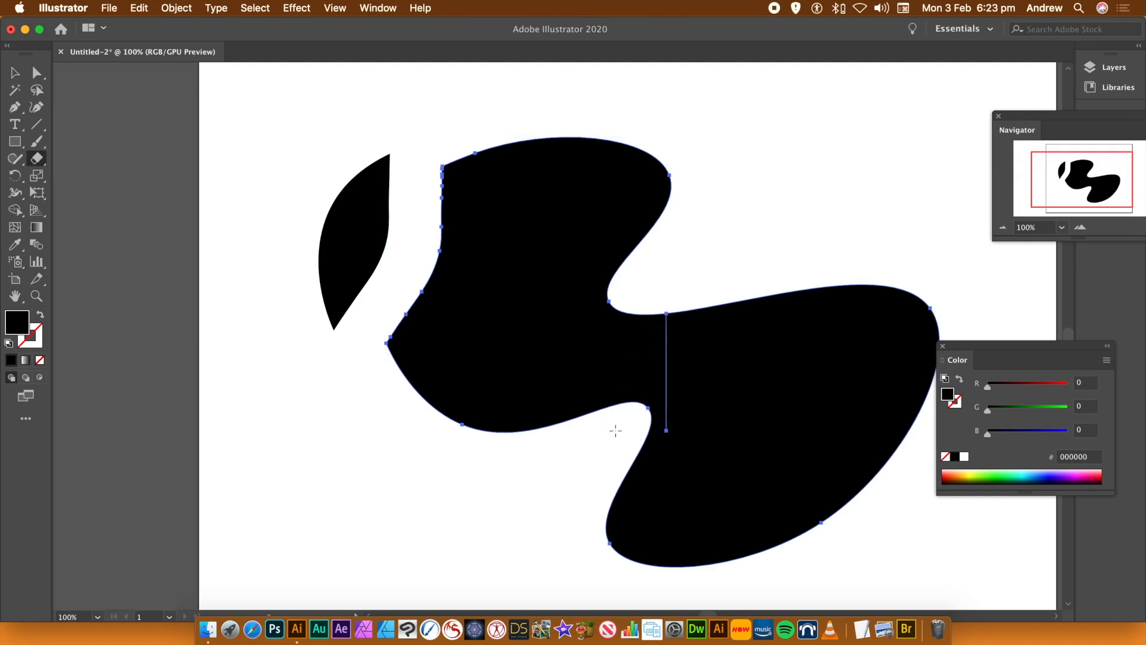
mouse_move(687, 280)
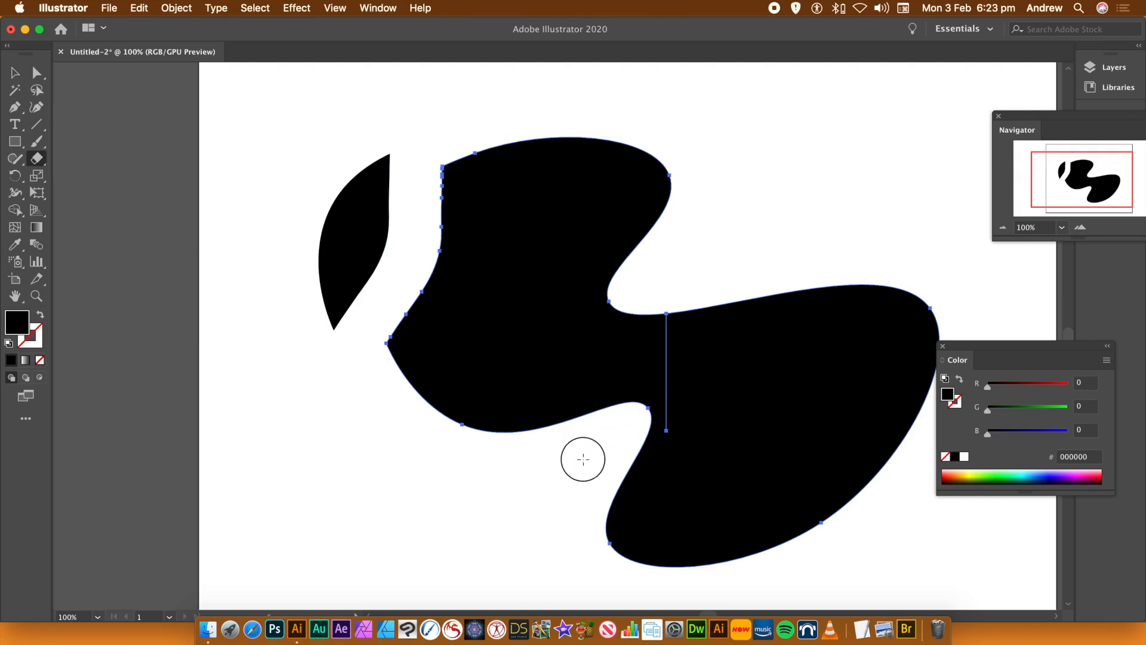
mouse_move(573, 476)
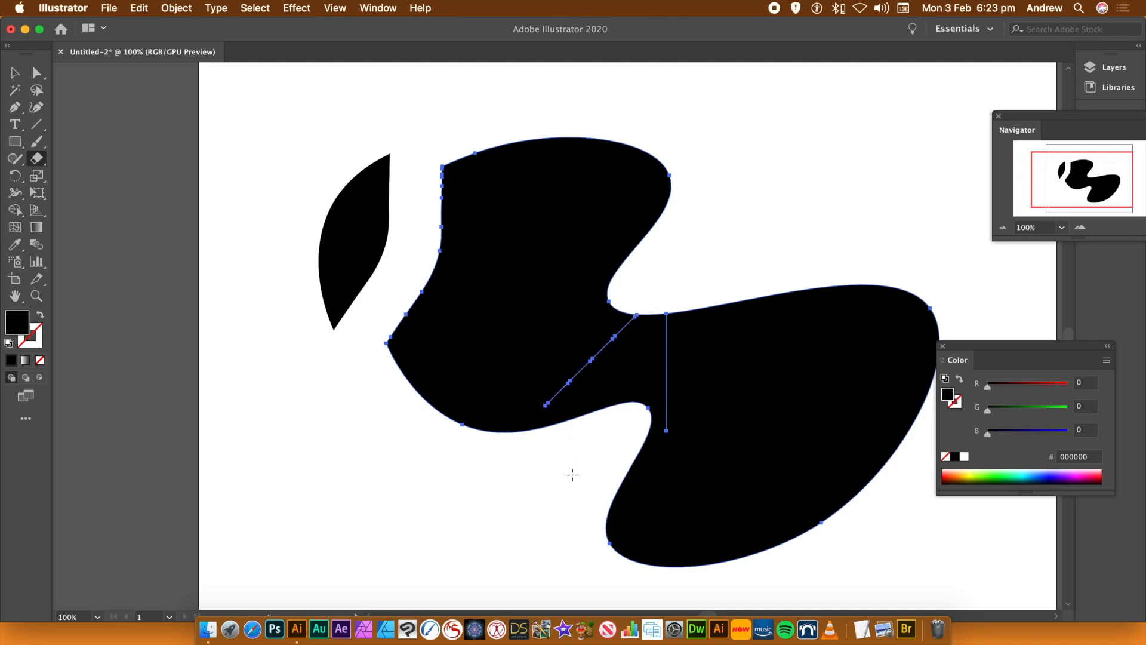
mouse_move(570, 171)
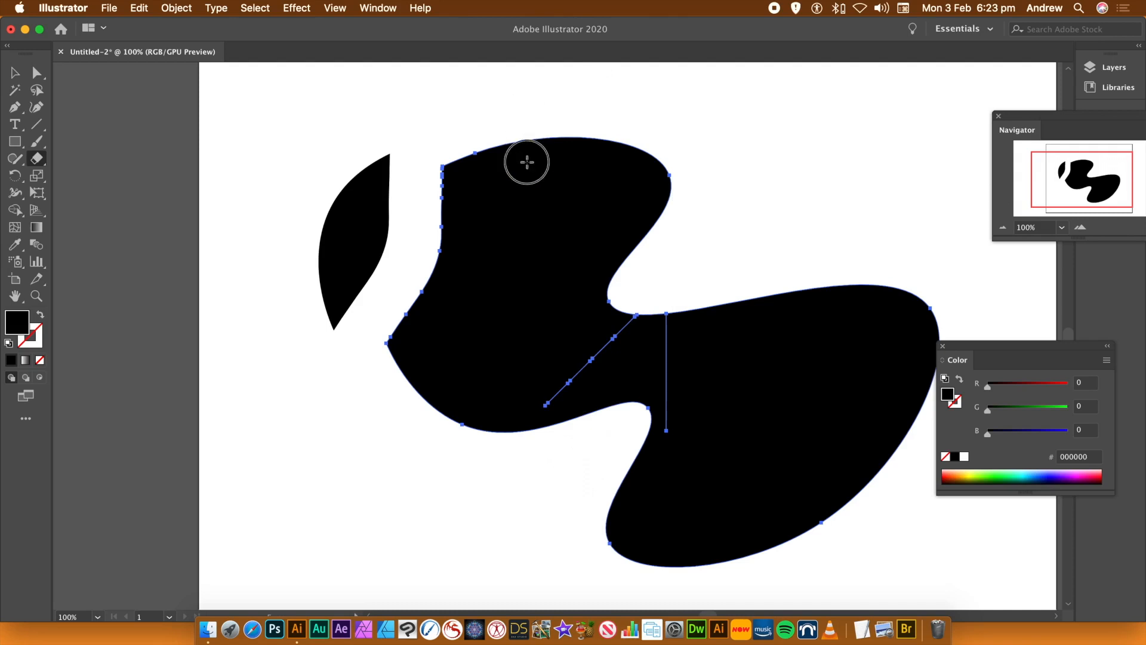
mouse_move(512, 504)
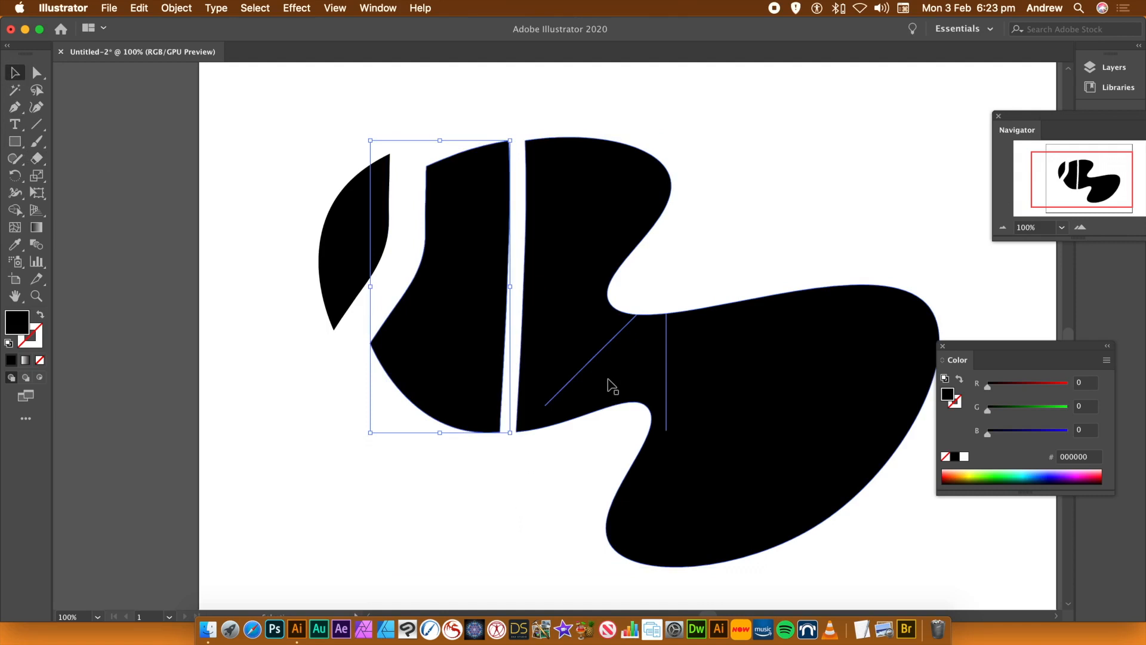
- Undo the eraser cuts to restore the blob, and switch to the Knife tool
left_click(614, 388)
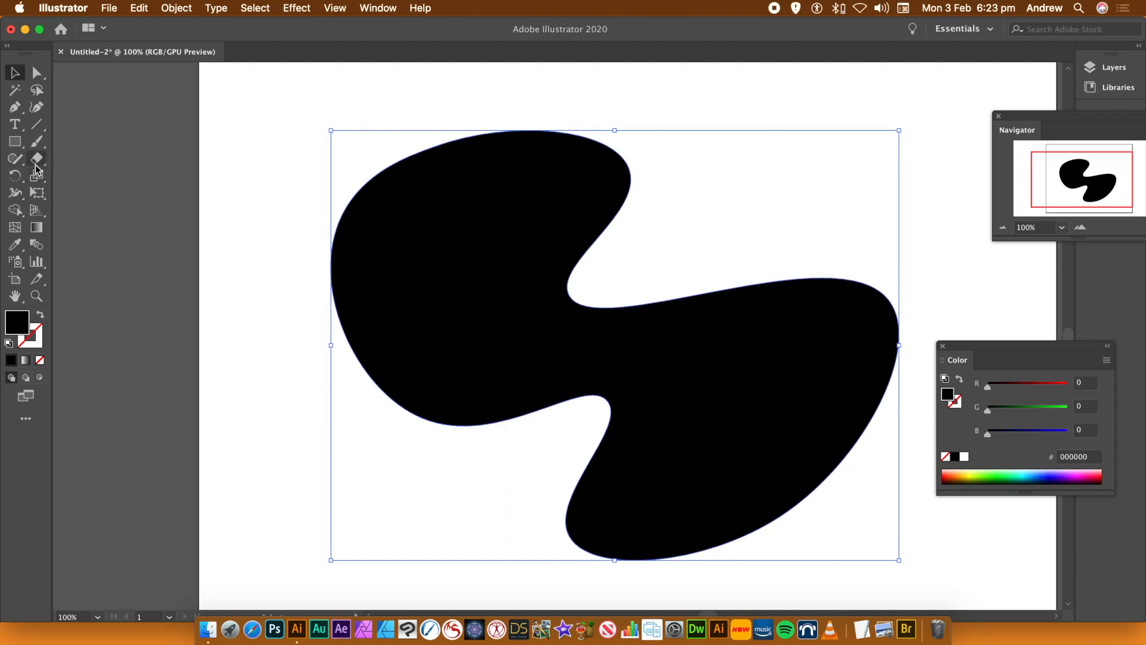
left_click(37, 158)
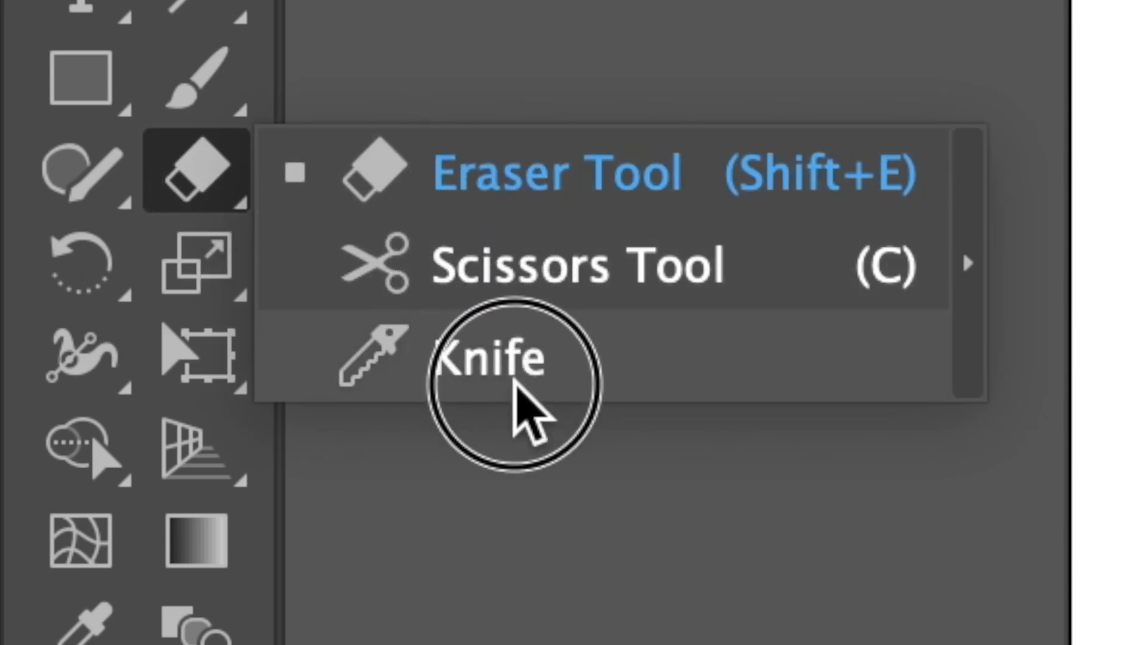
left_click(497, 358)
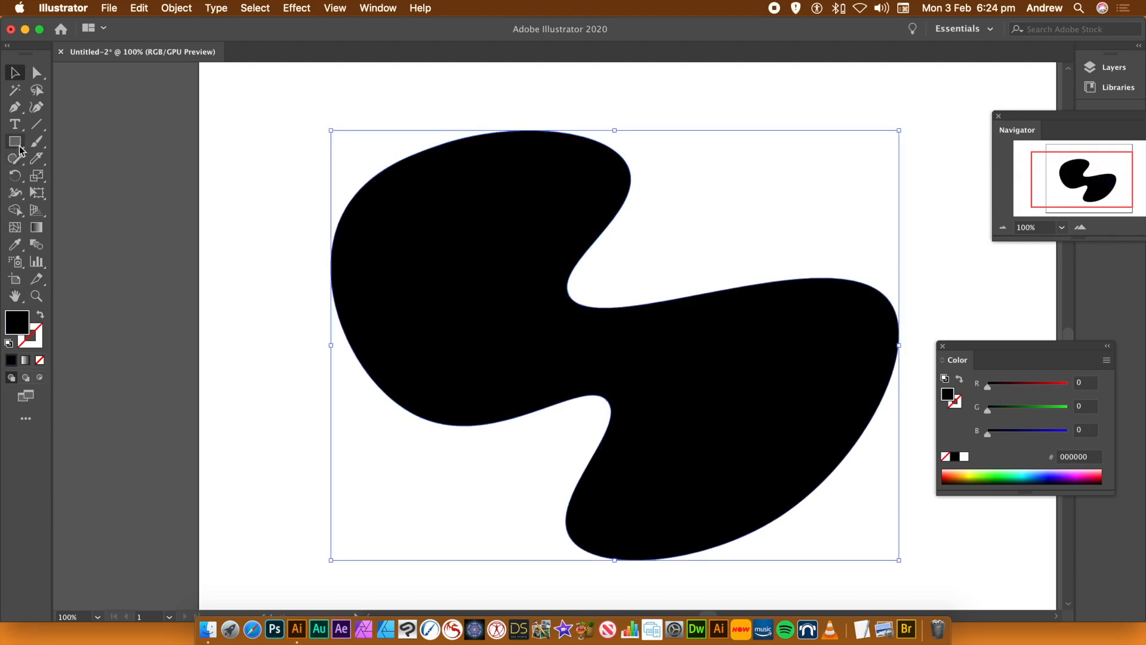
- Draw a large ellipse over the blob's upper-left half, stretched slightly wider
left_click(15, 142)
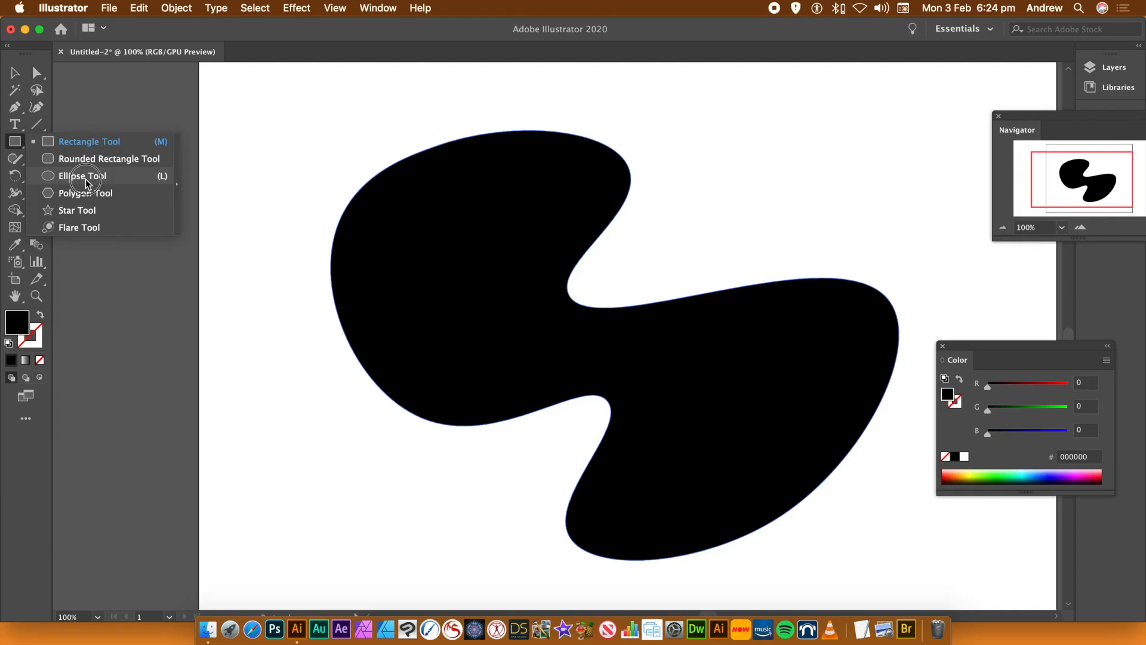
left_click(81, 175)
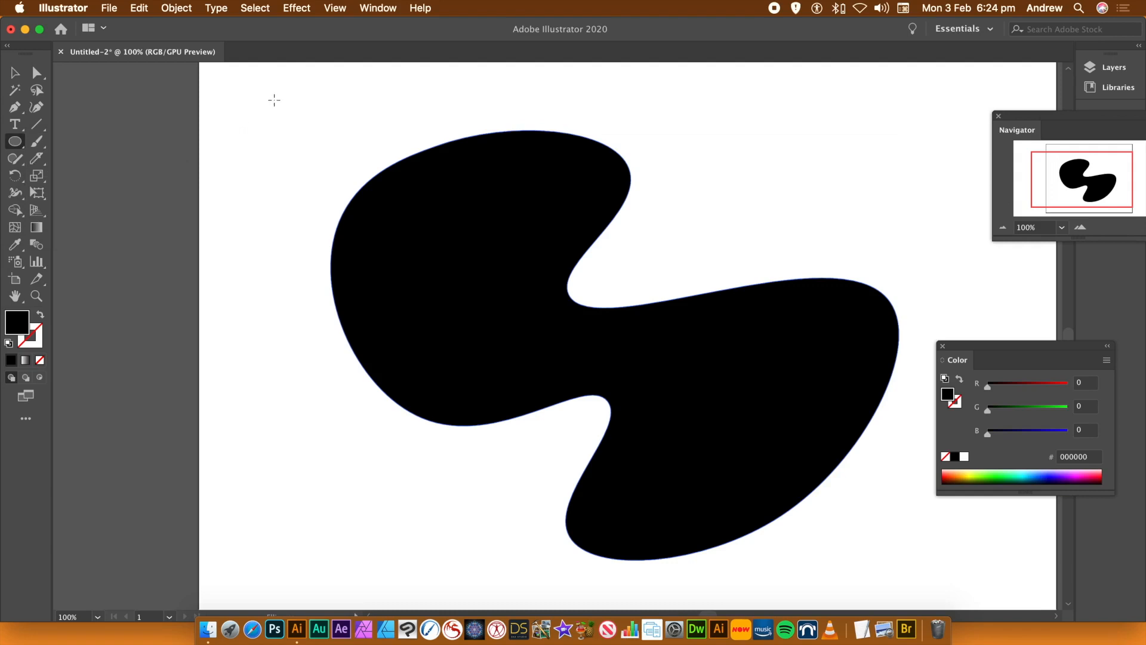
left_click_drag(274, 100, 686, 471)
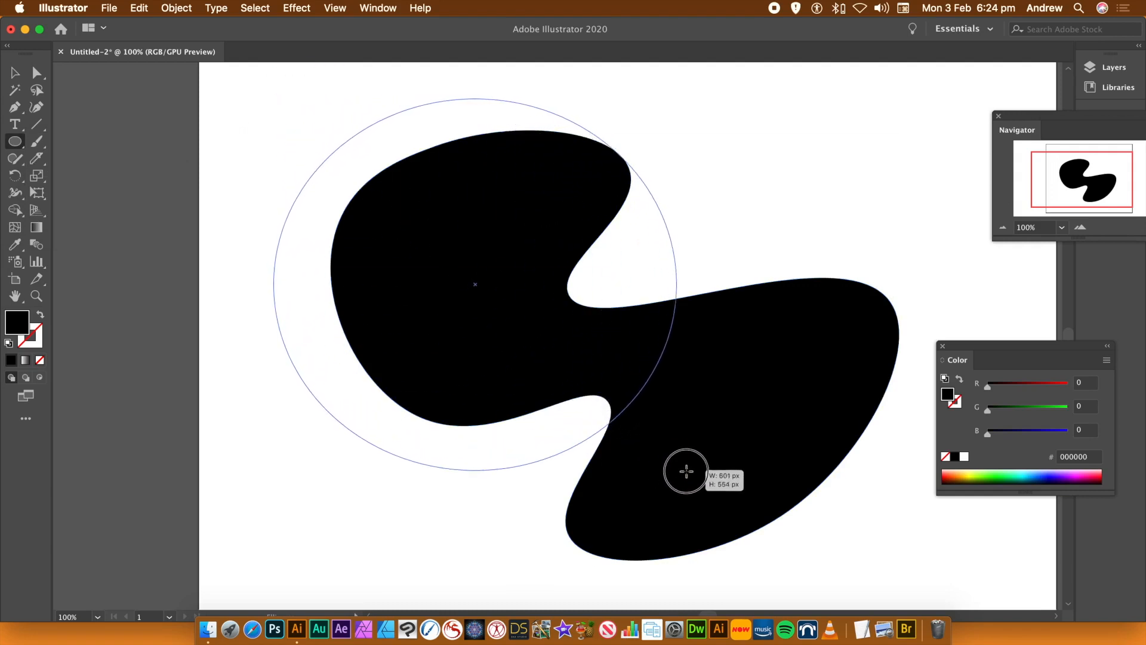
left_click_drag(686, 471, 702, 462)
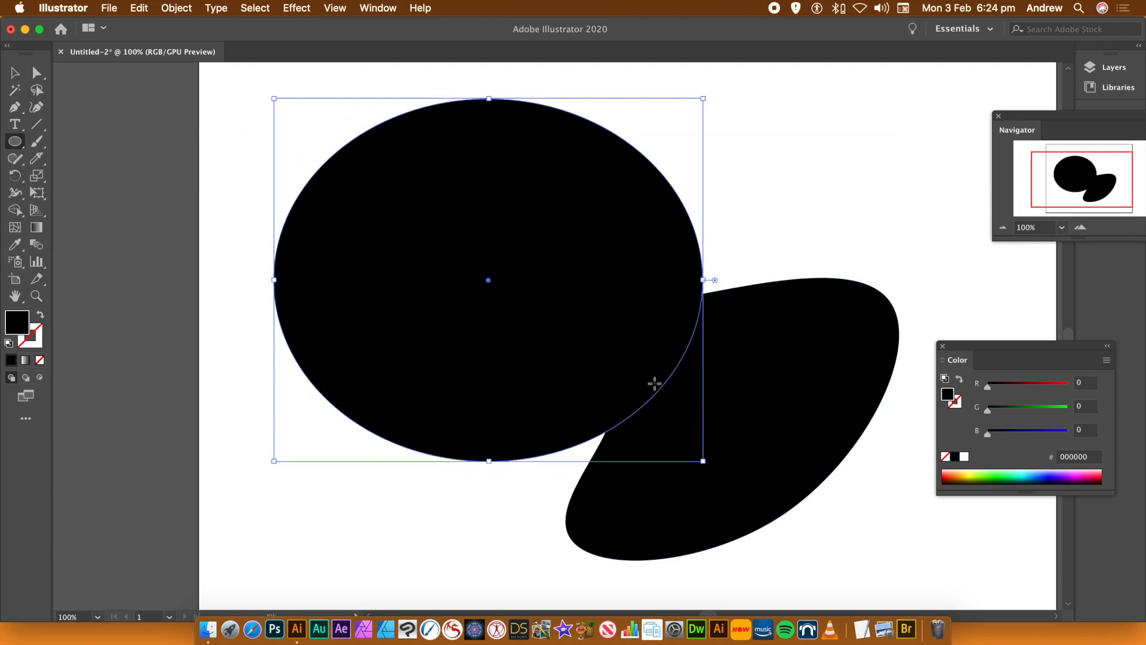
mouse_move(113, 5)
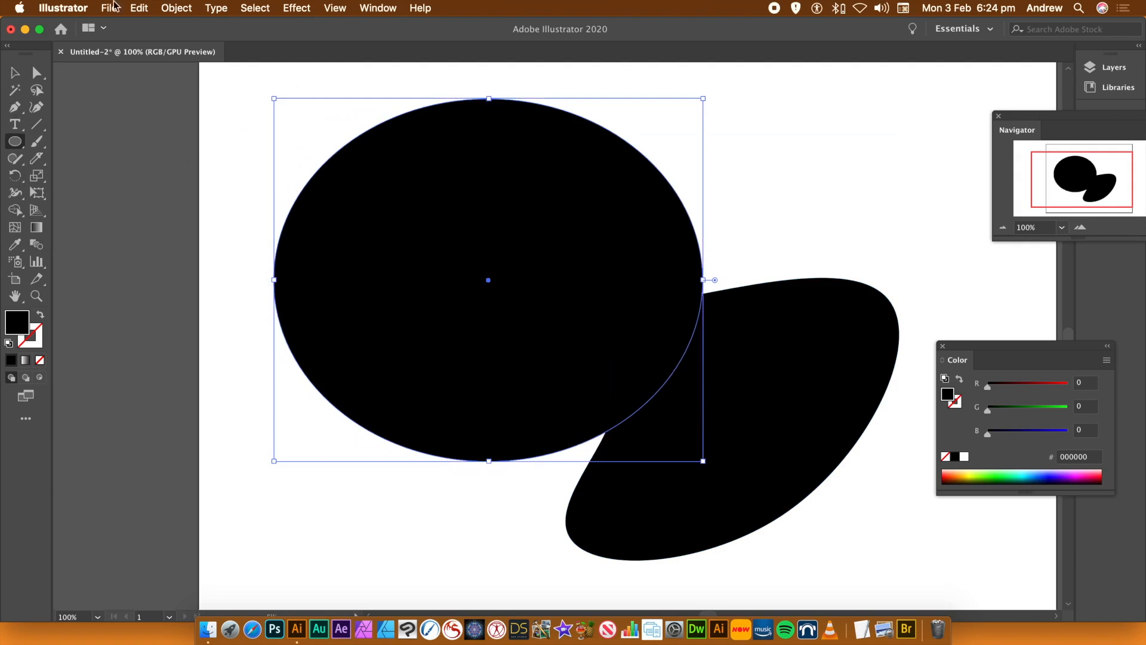
left_click(175, 8)
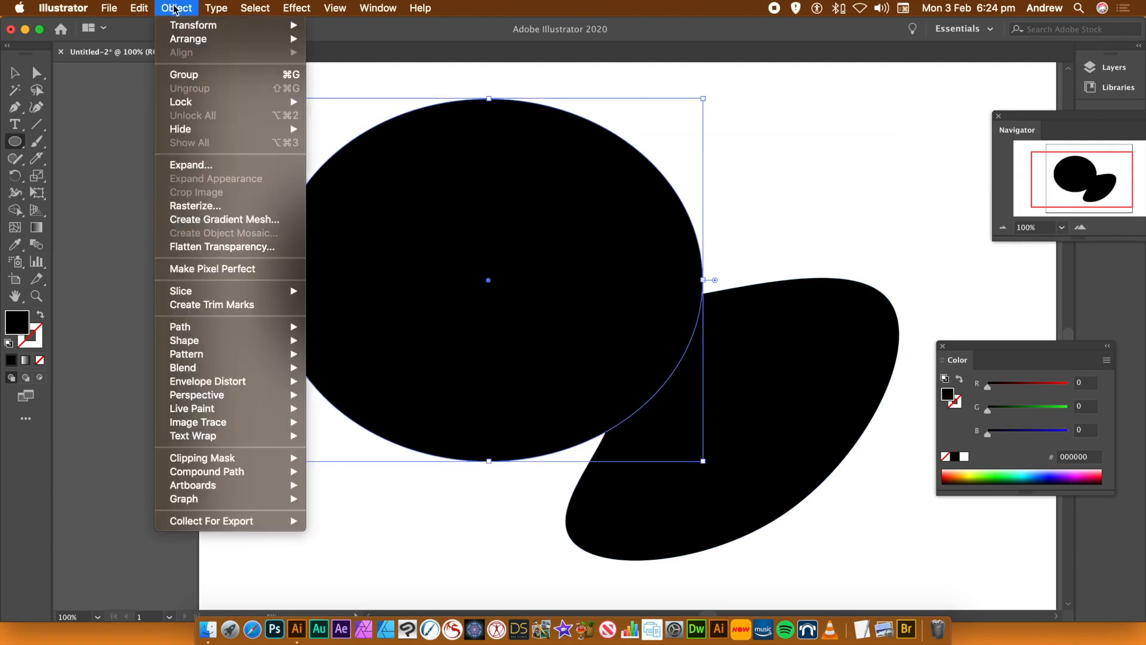
mouse_move(196, 276)
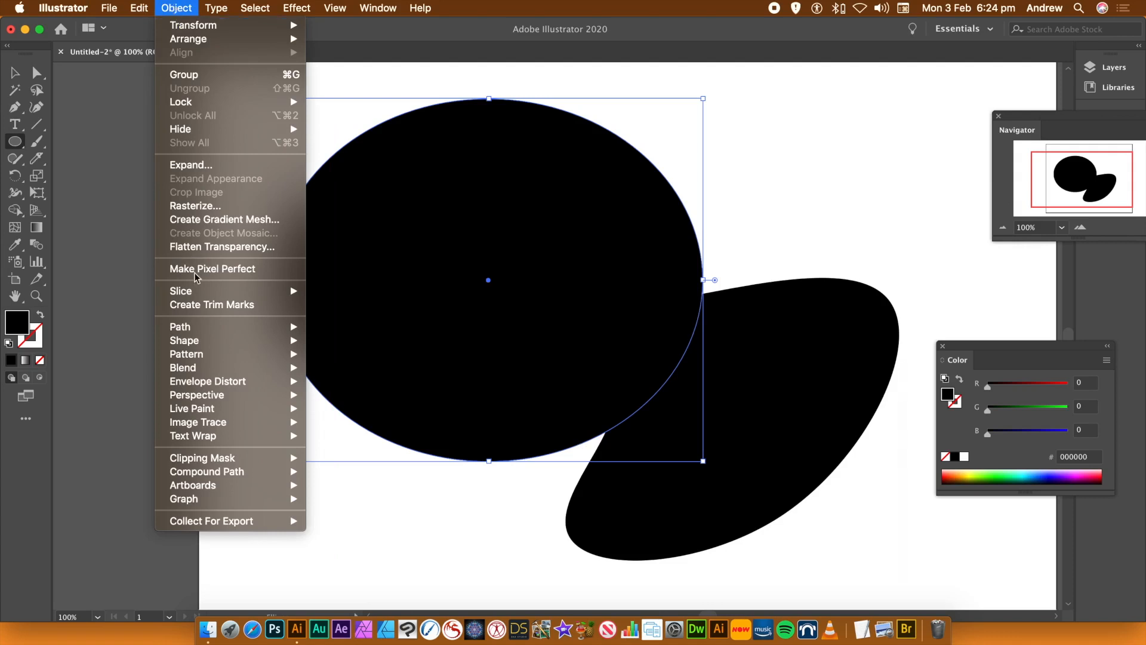
mouse_move(180, 326)
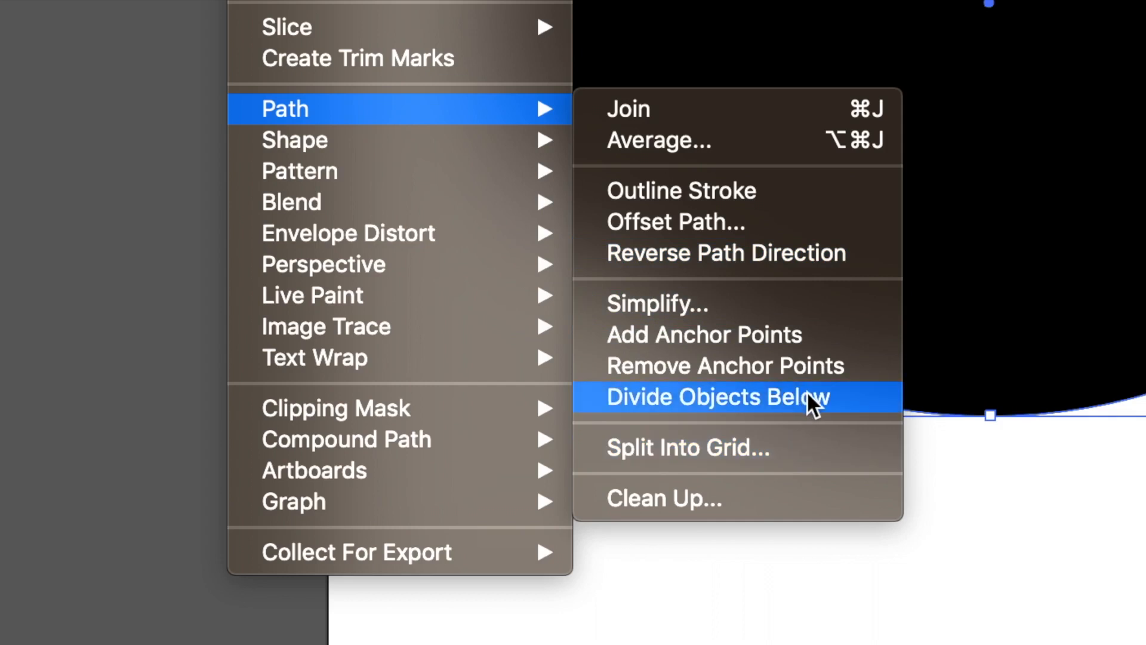
mouse_move(811, 406)
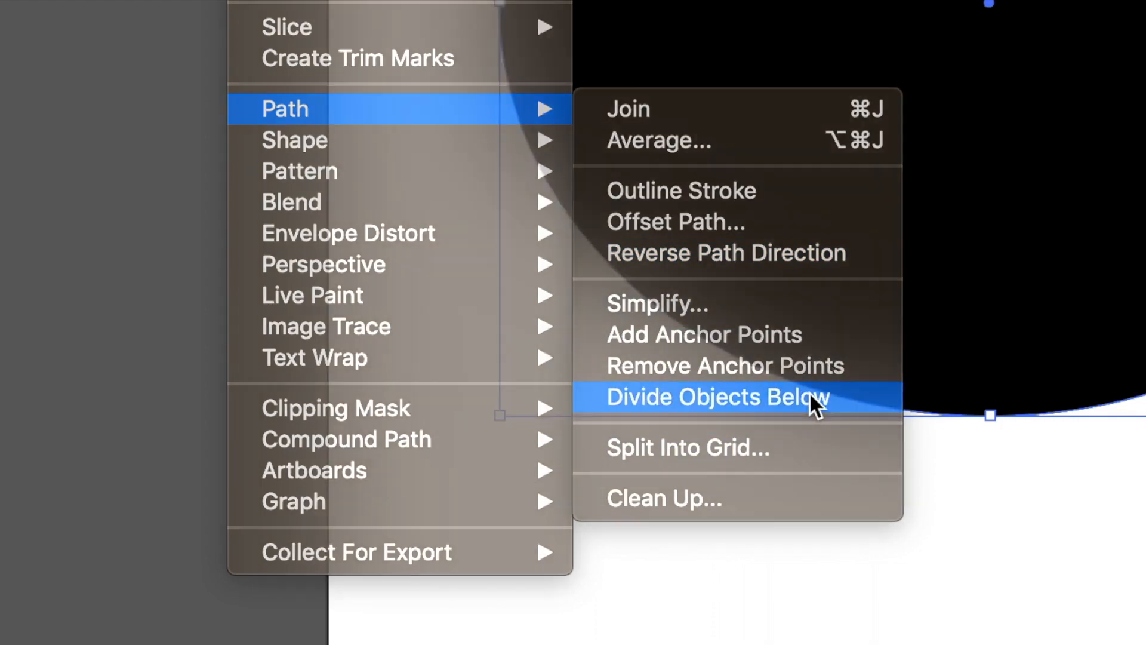
- Apply Divide Objects Below with the ellipse and select the lower-right piece
left_click(717, 397)
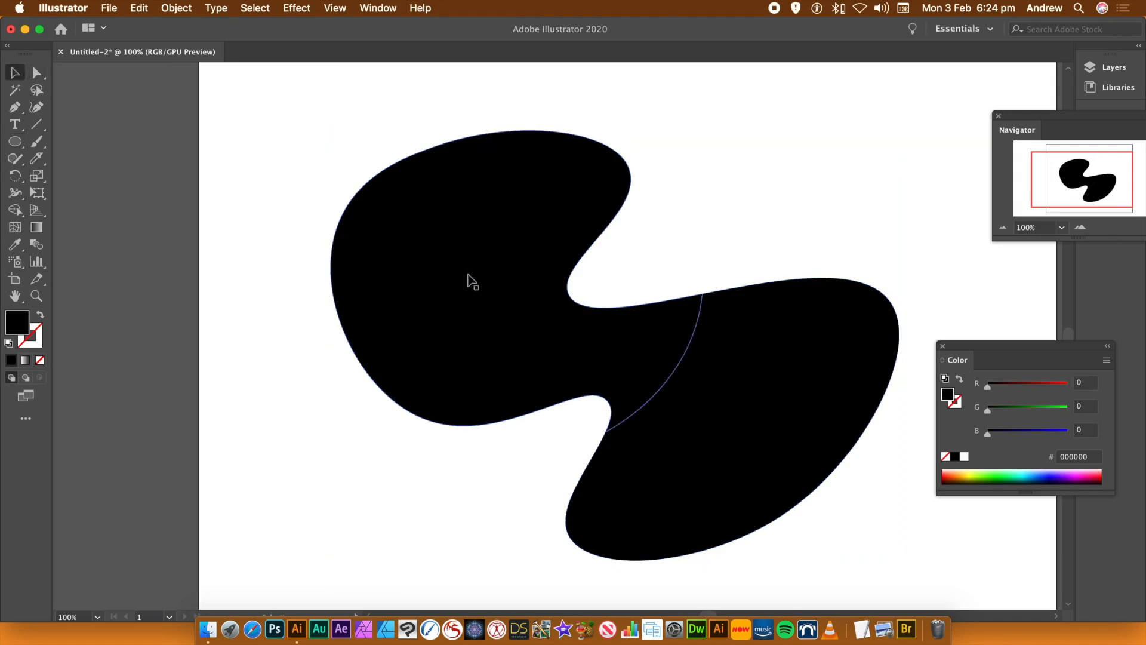
left_click(472, 282)
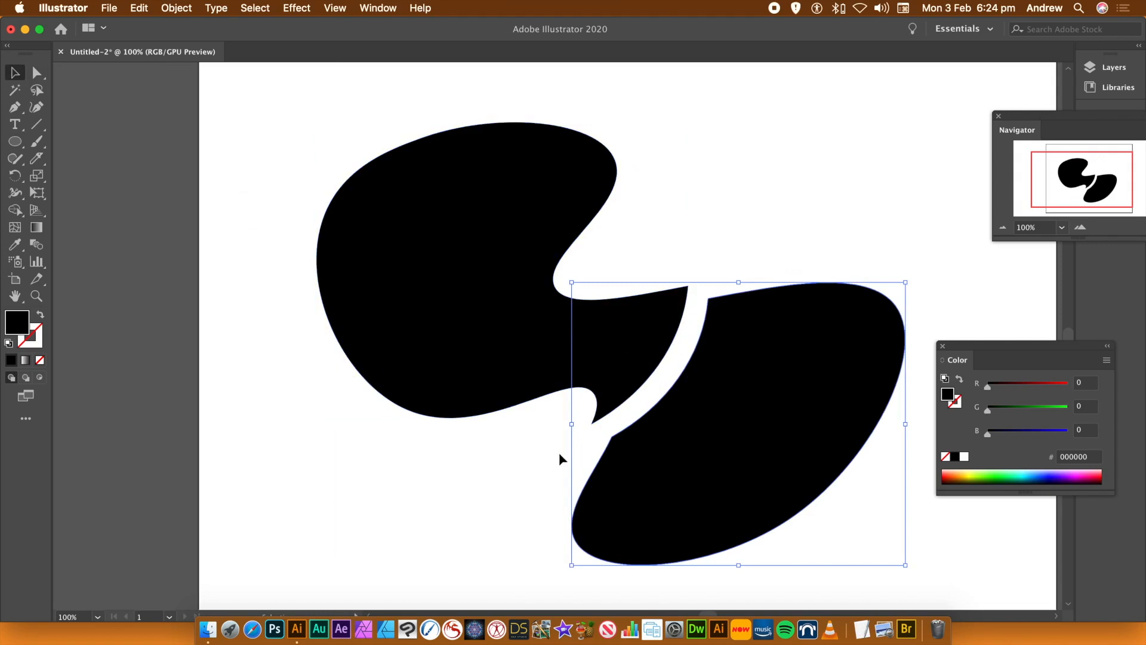
mouse_move(759, 227)
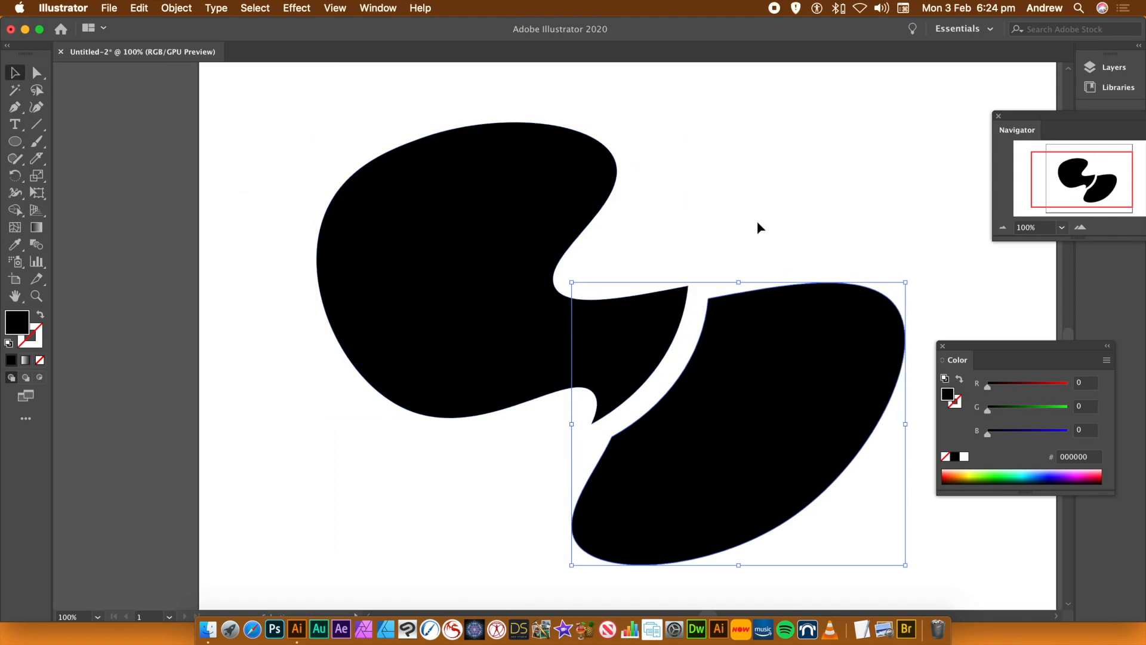